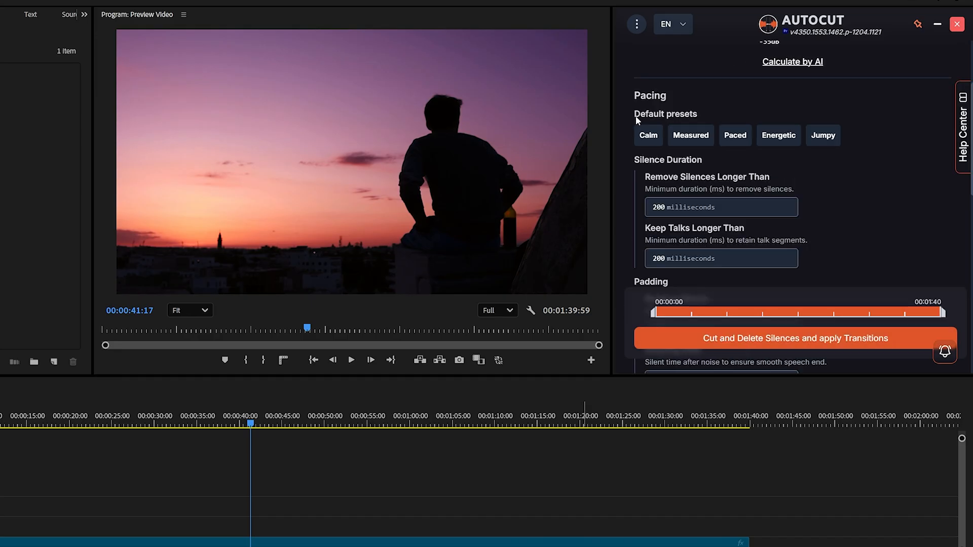
- Launch the AutoCut extension from Window > Extensions, landing on its homepage of tools
scroll("down", 3)
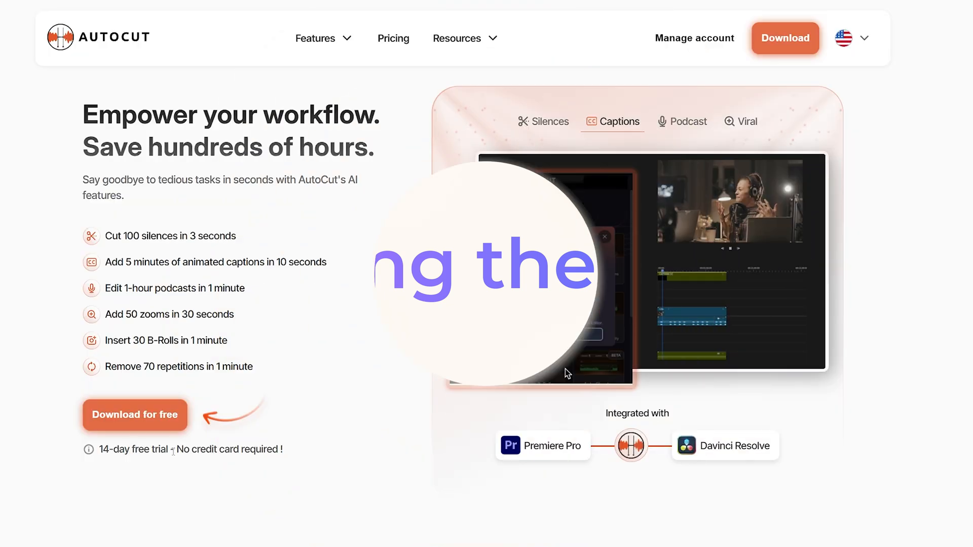
left_click(689, 122)
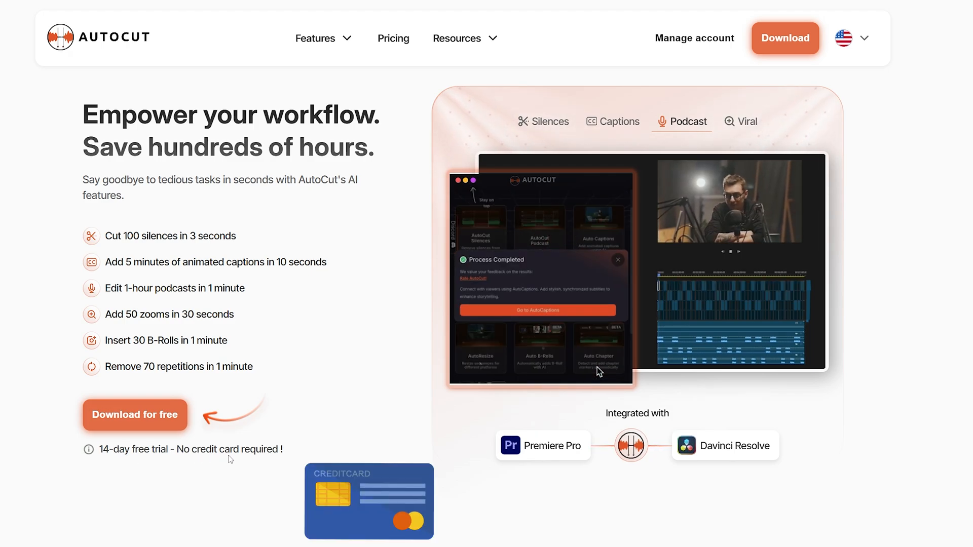
left_click(242, 9)
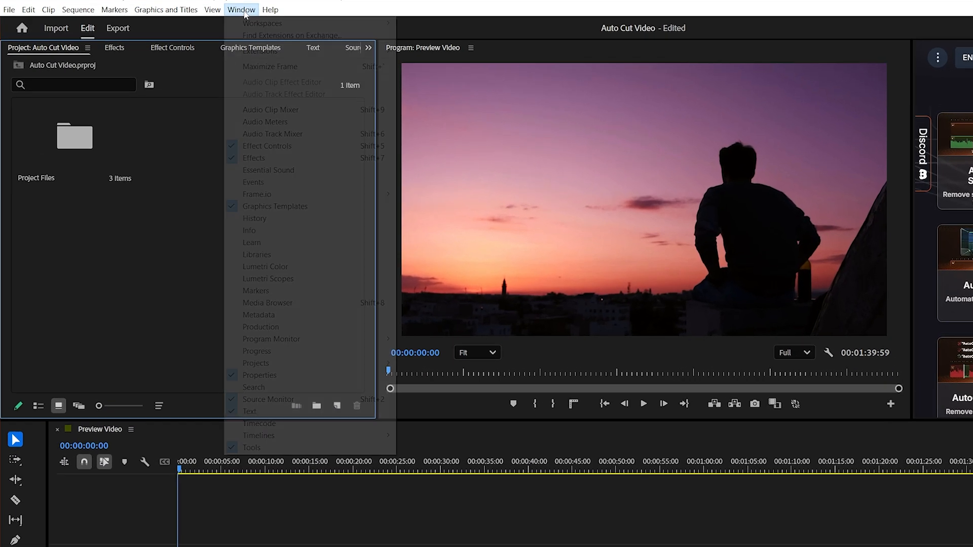
mouse_move(286, 53)
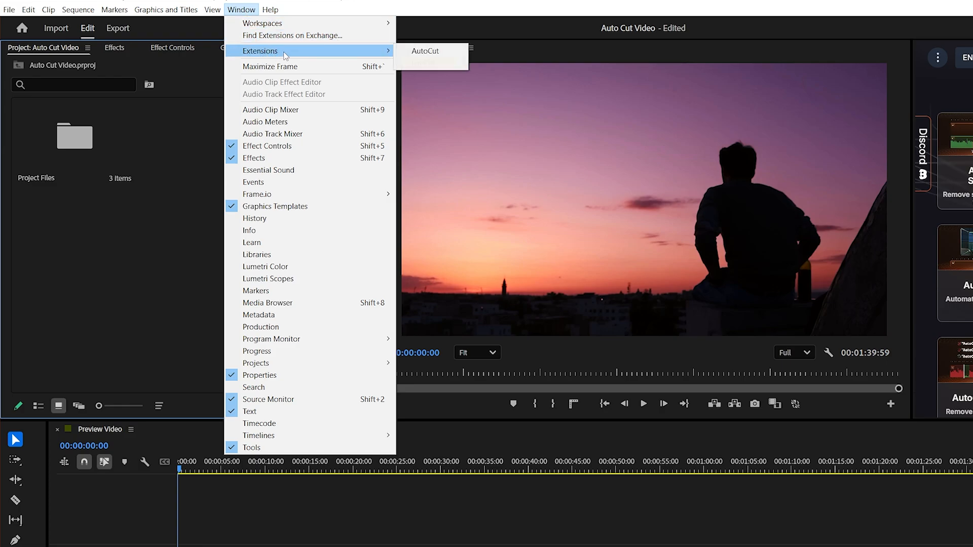
mouse_move(427, 52)
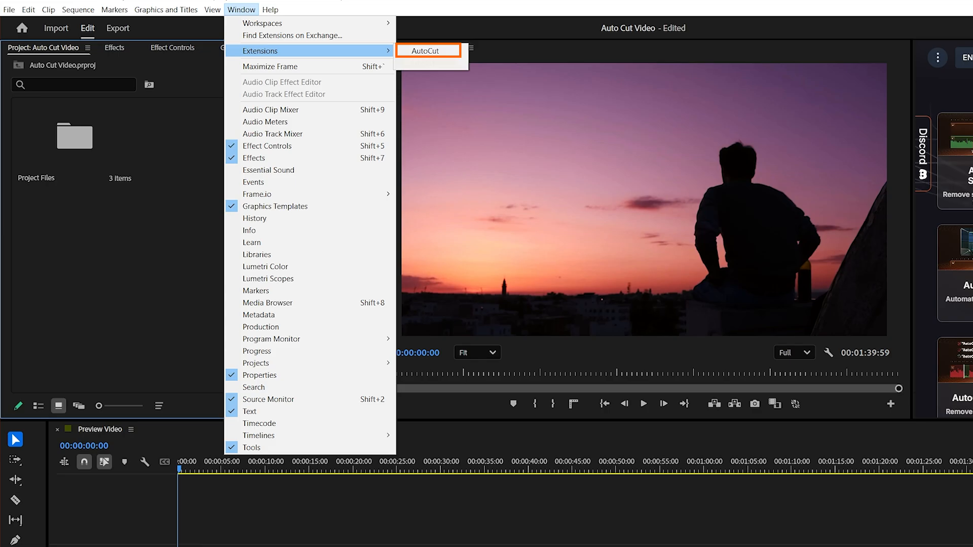
left_click(428, 50)
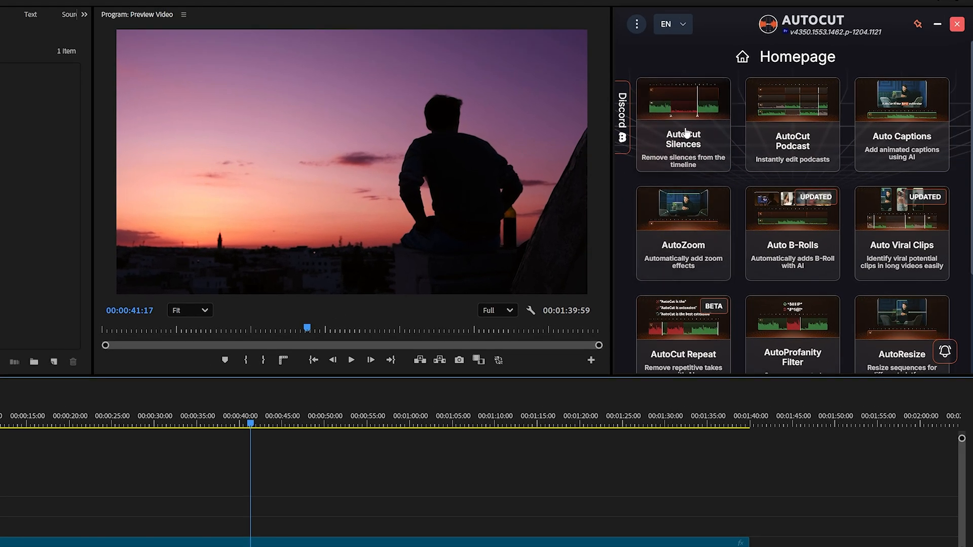
- Start AutoCut Silences with tracks A1 and A3 validated and scroll through pacing, silence management and transition settings
left_click(683, 121)
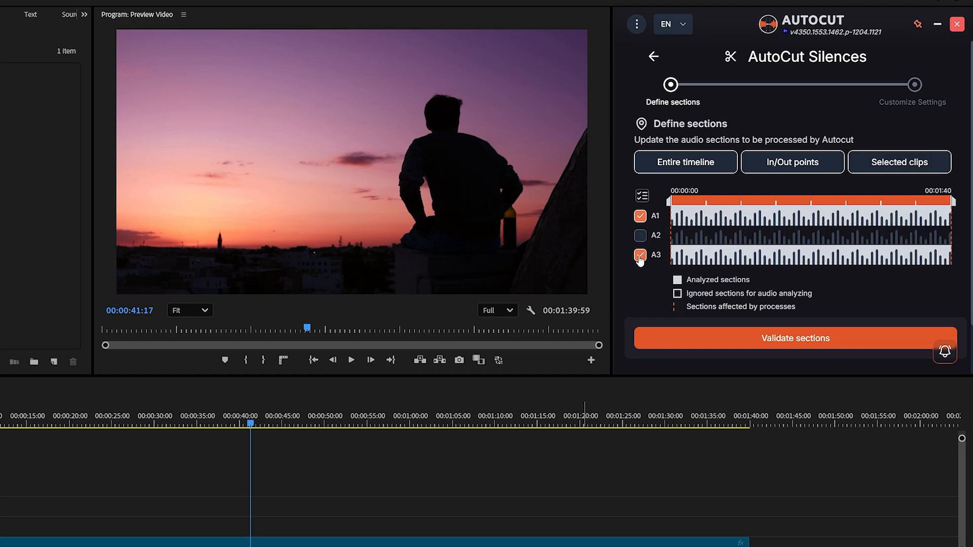
left_click(795, 339)
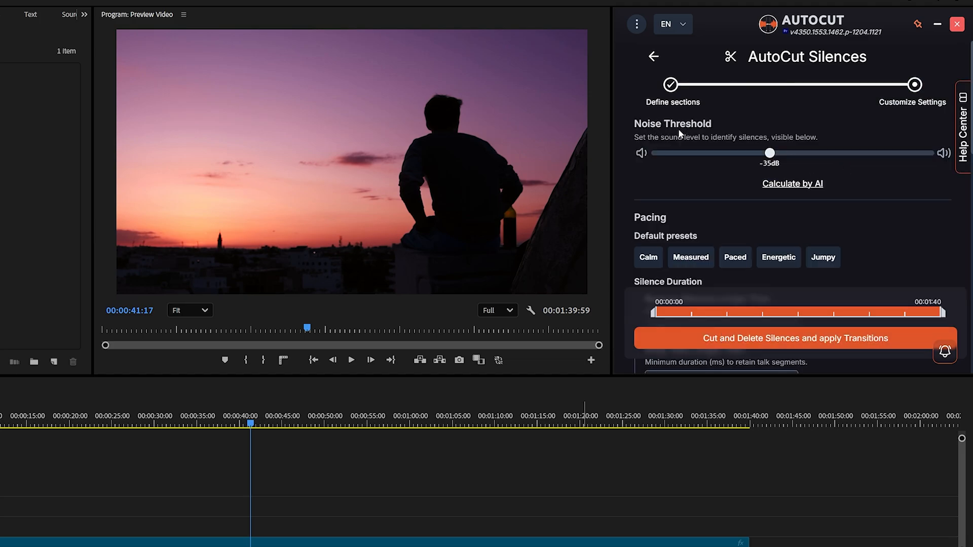
scroll("down", 3)
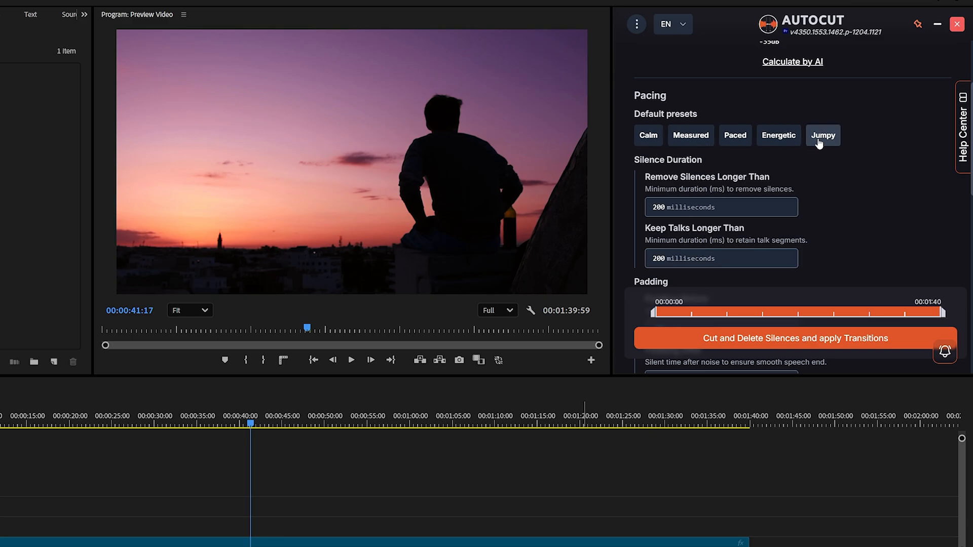
scroll("down", 3)
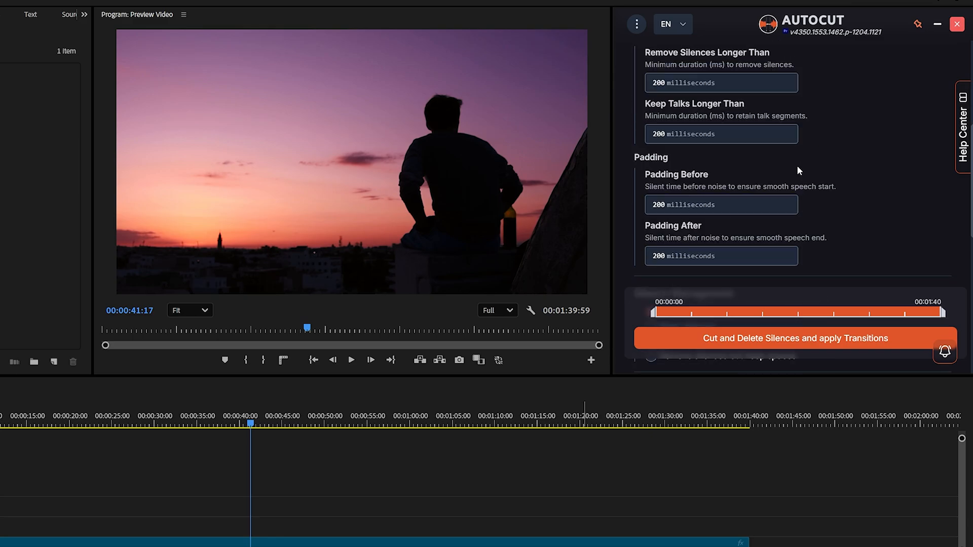
scroll("down", 3)
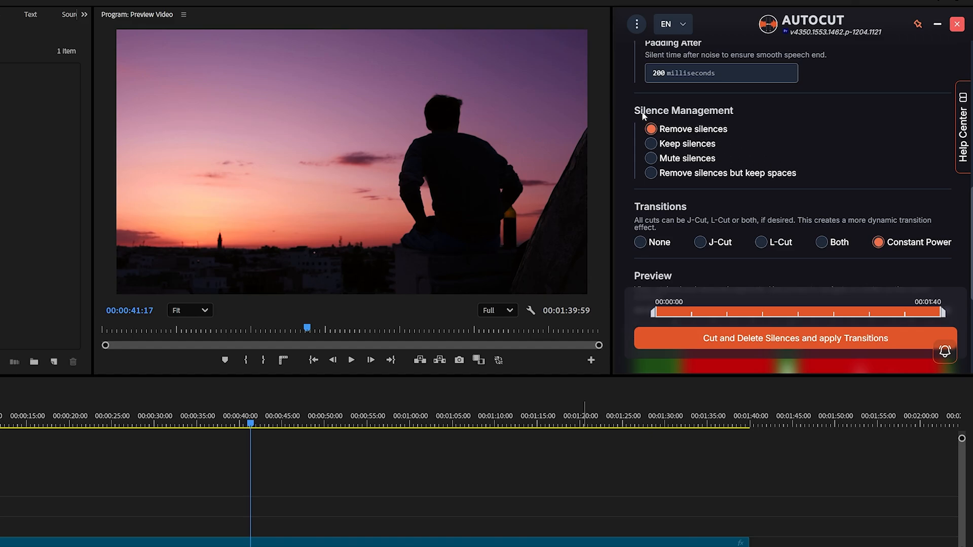
mouse_move(687, 122)
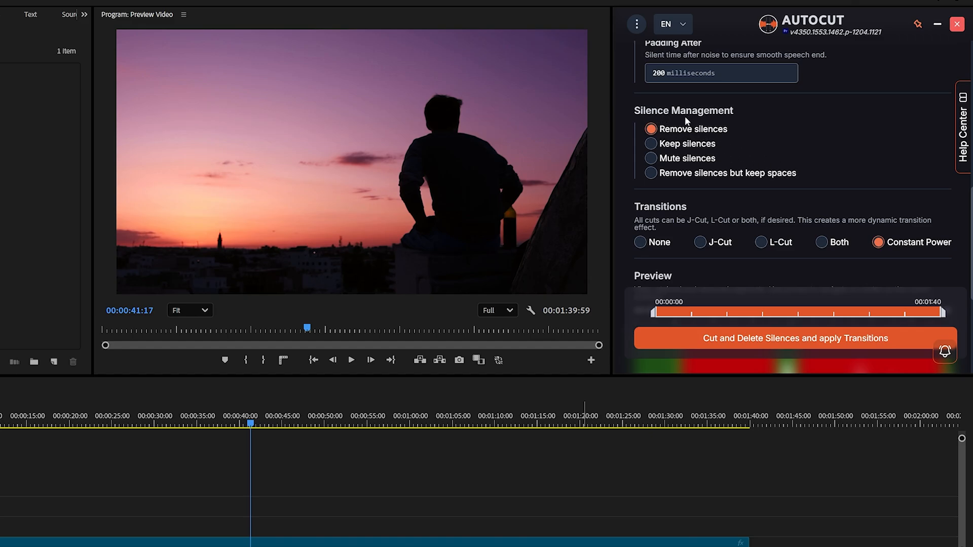
mouse_move(693, 140)
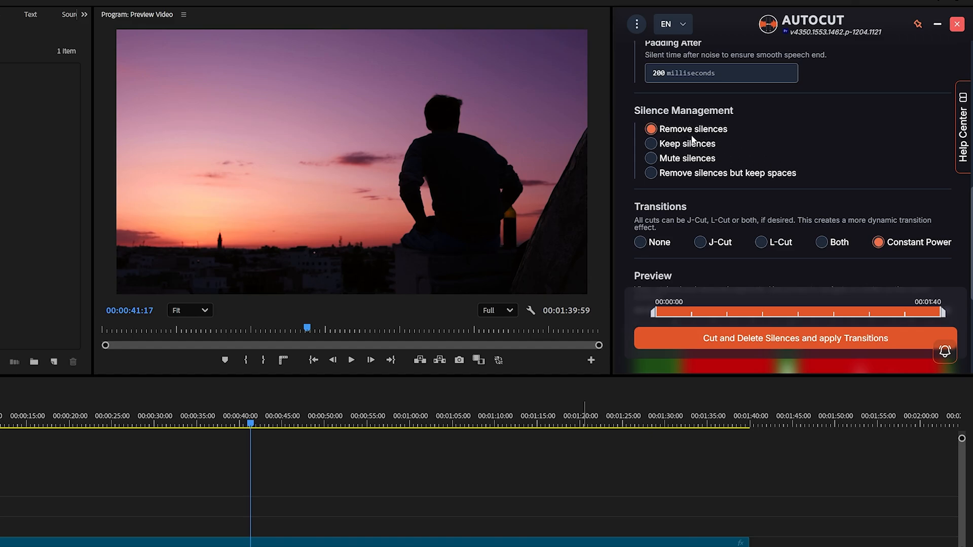
mouse_move(709, 162)
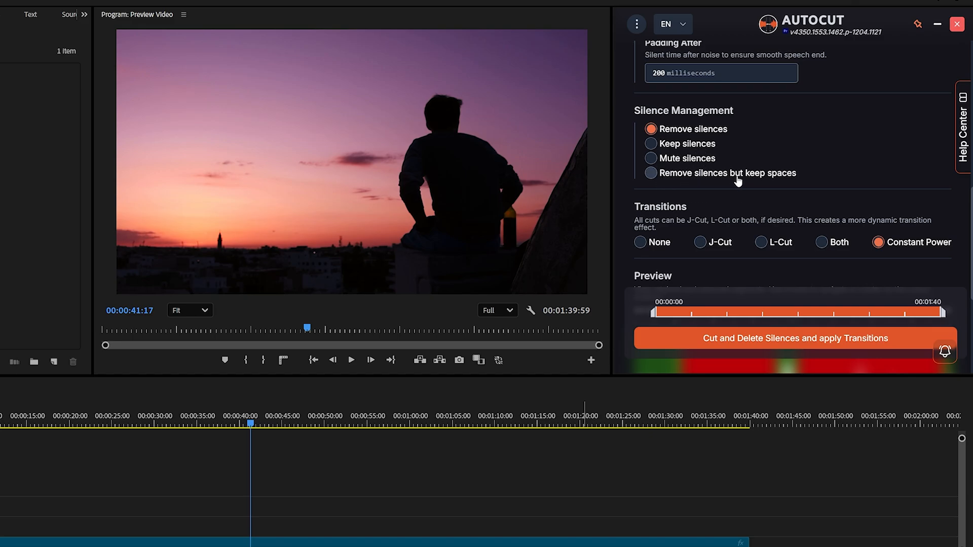
mouse_move(685, 134)
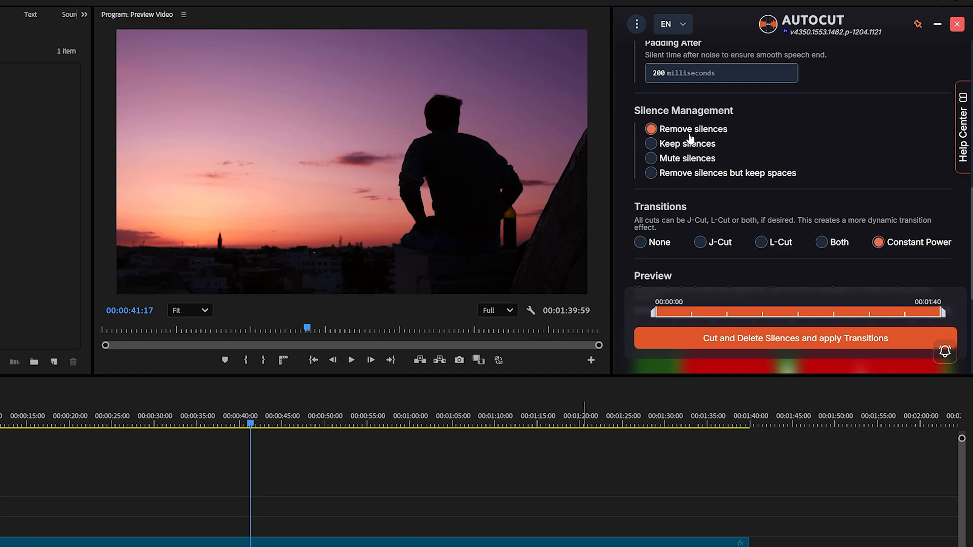
scroll("down", 3)
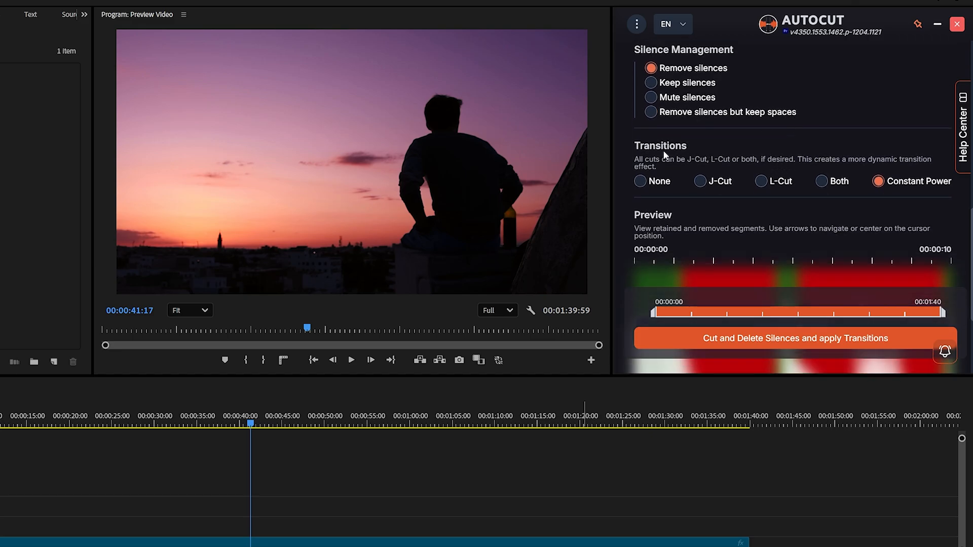
mouse_move(766, 194)
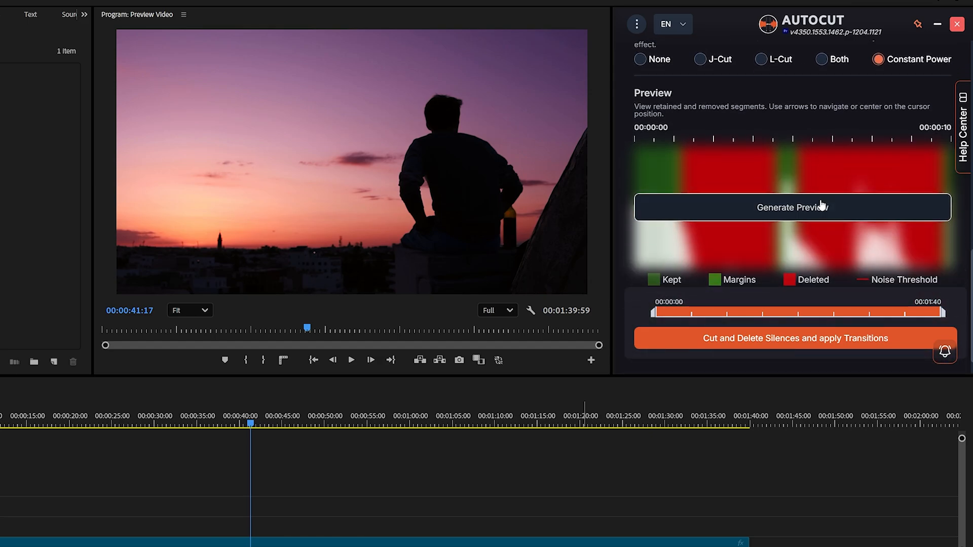
- Generate the preview of segments to keep or delete before cutting the silences
left_click(793, 207)
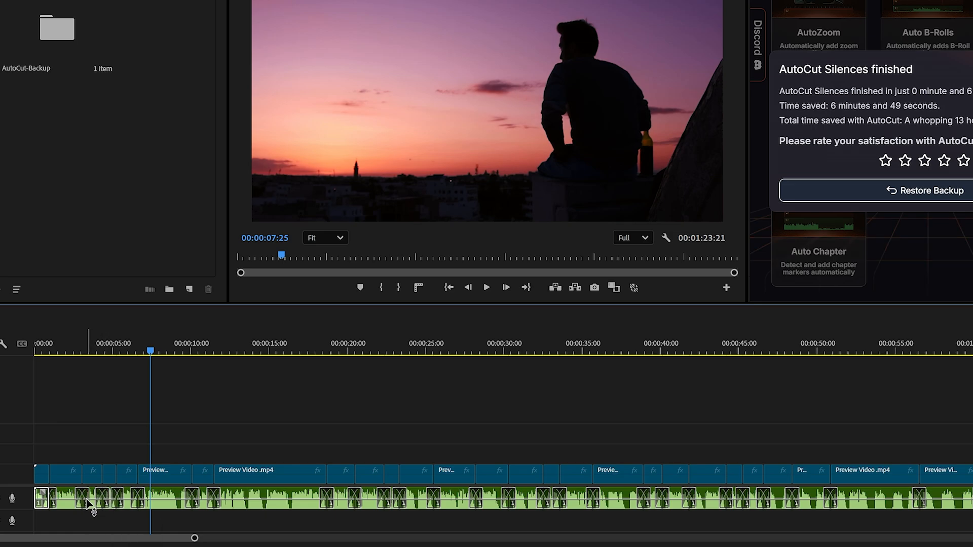
mouse_move(119, 505)
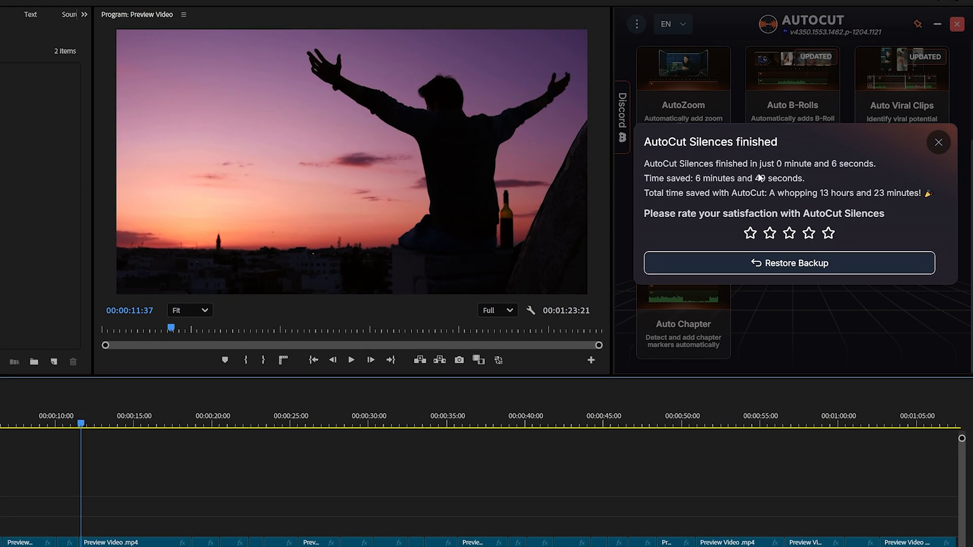
mouse_move(807, 174)
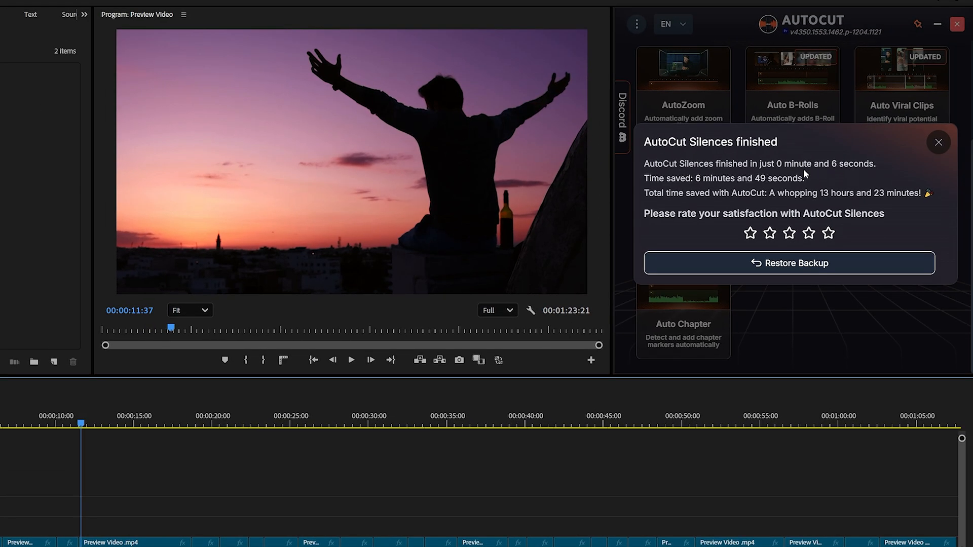
mouse_move(791, 185)
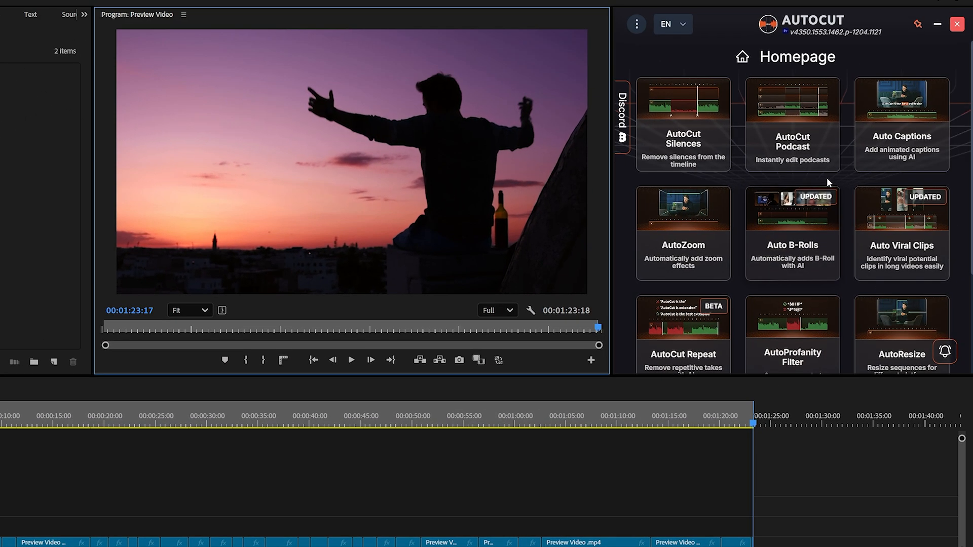
- Start Auto Captions, validate track A1 and choose English as the audio language
left_click(902, 124)
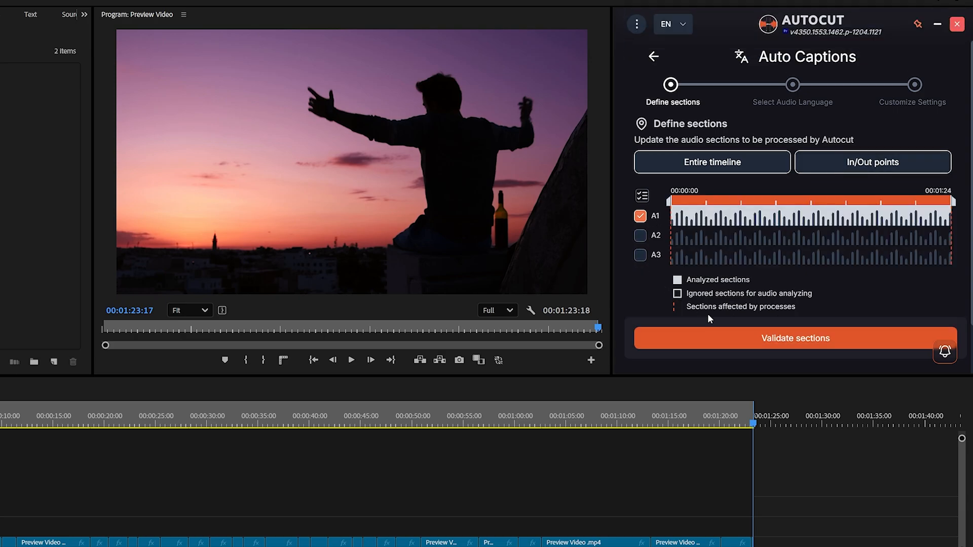
left_click(795, 338)
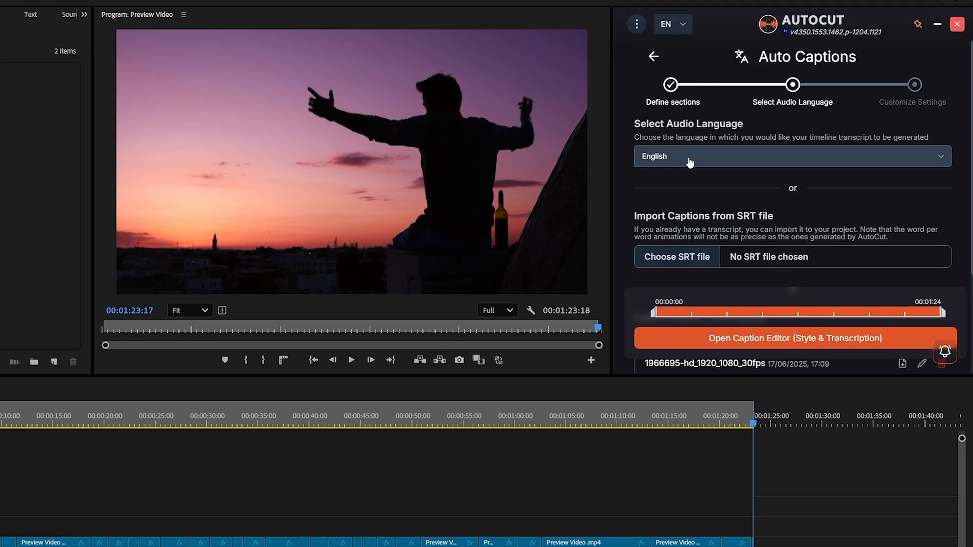
left_click(792, 156)
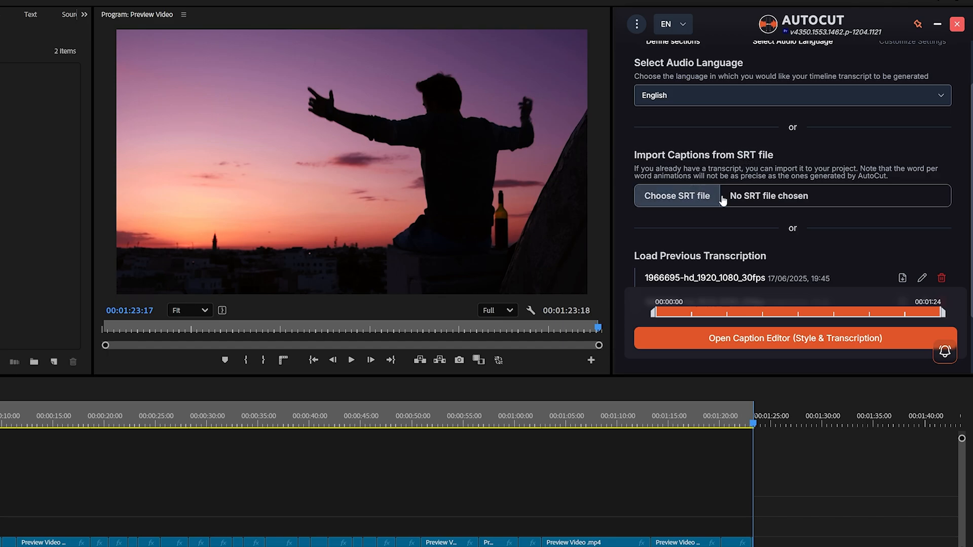
mouse_move(784, 300)
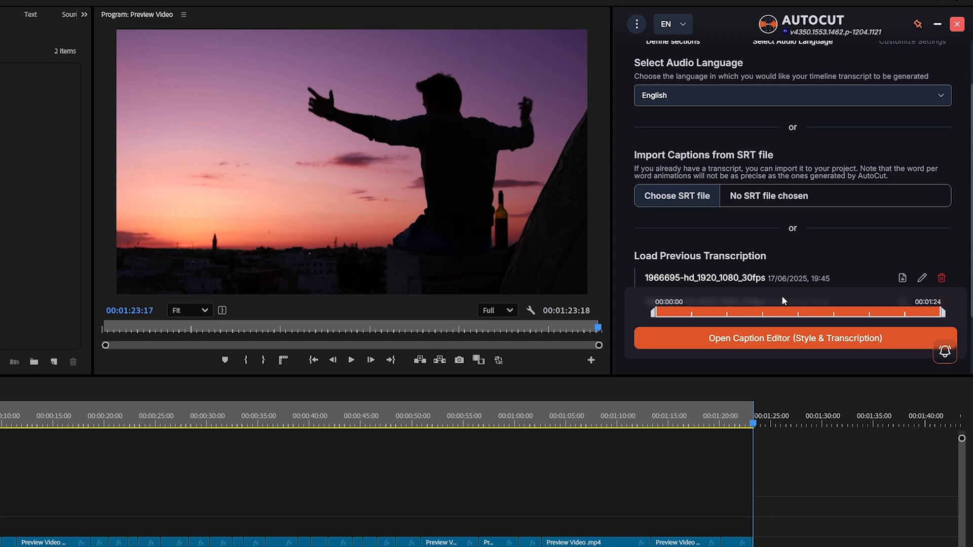
- In the caption editor's Edit Style panel, review the Animation, Text format (Uppercase) and Box settings
left_click(795, 339)
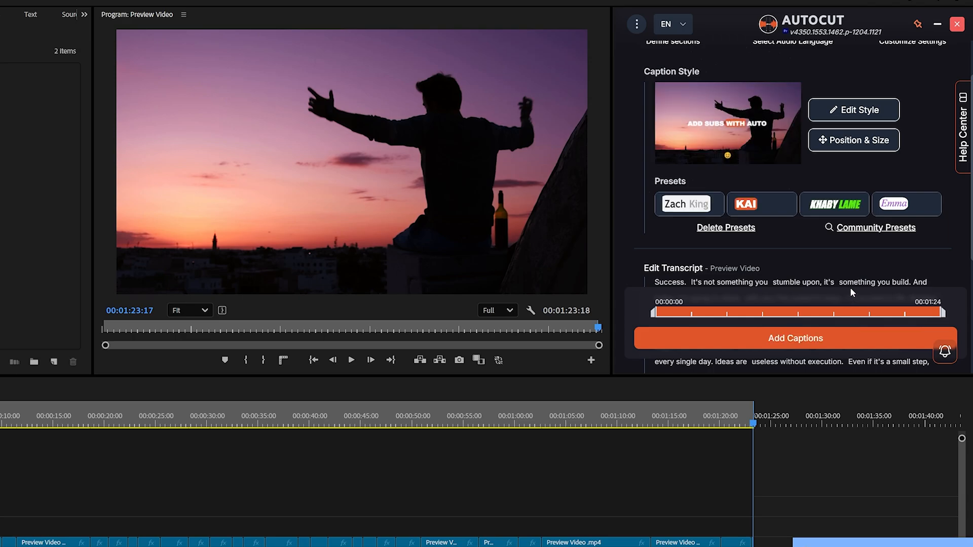
mouse_move(854, 148)
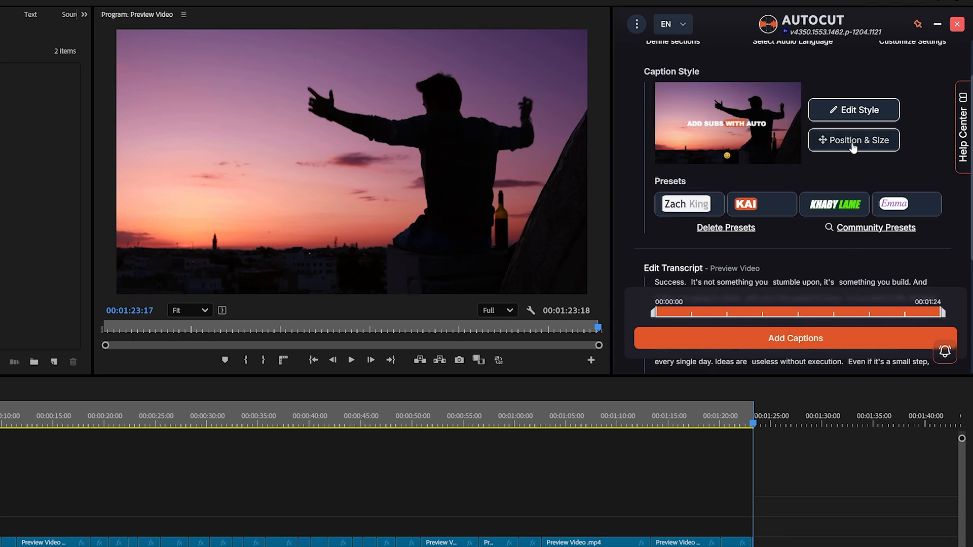
left_click(853, 110)
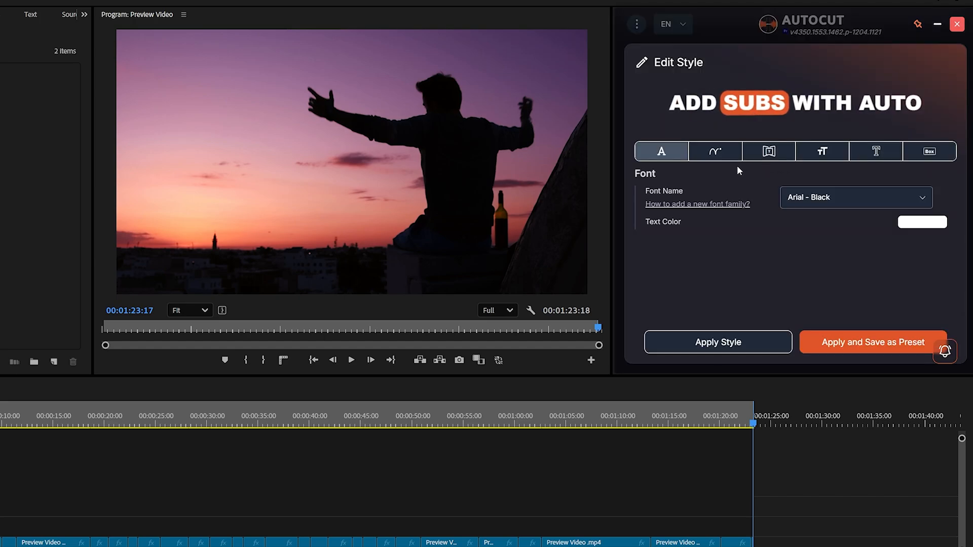
left_click(715, 151)
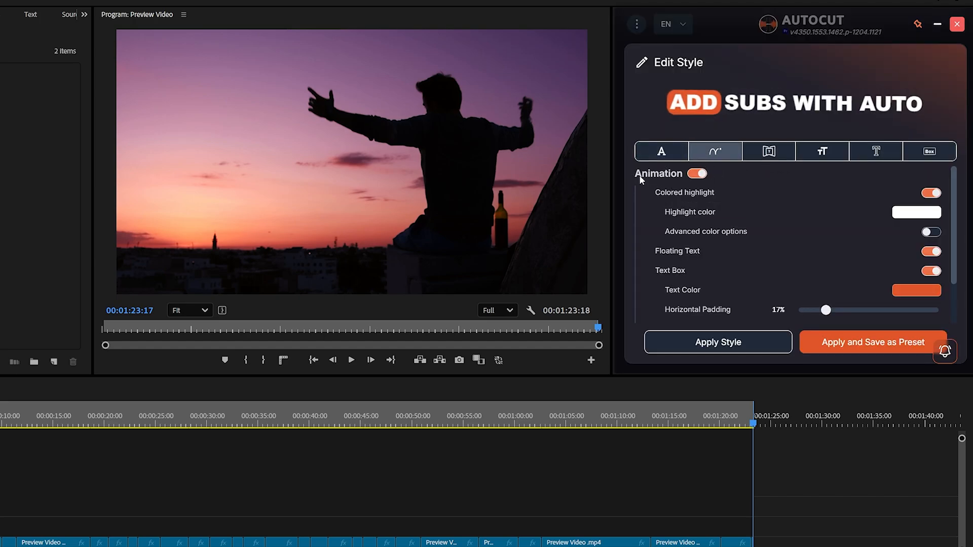
left_click(876, 152)
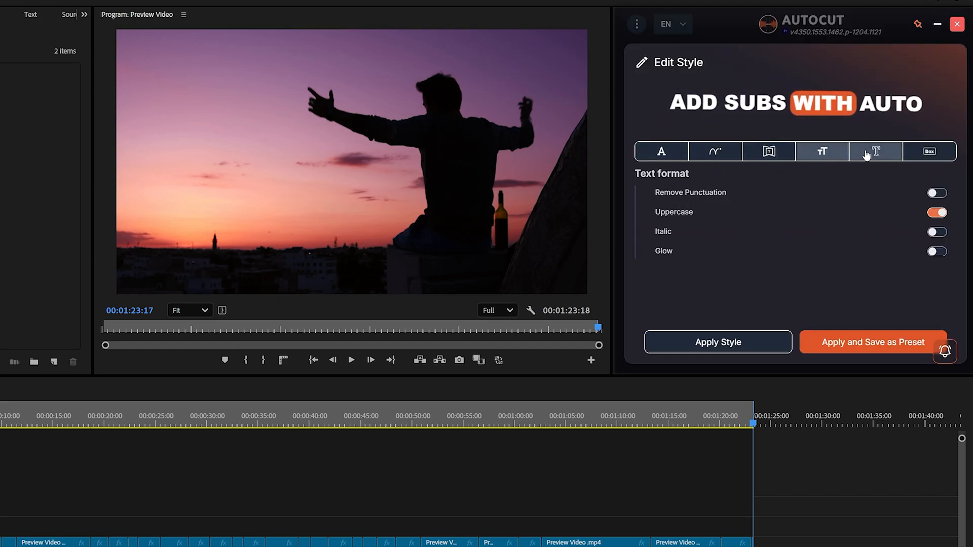
left_click(933, 153)
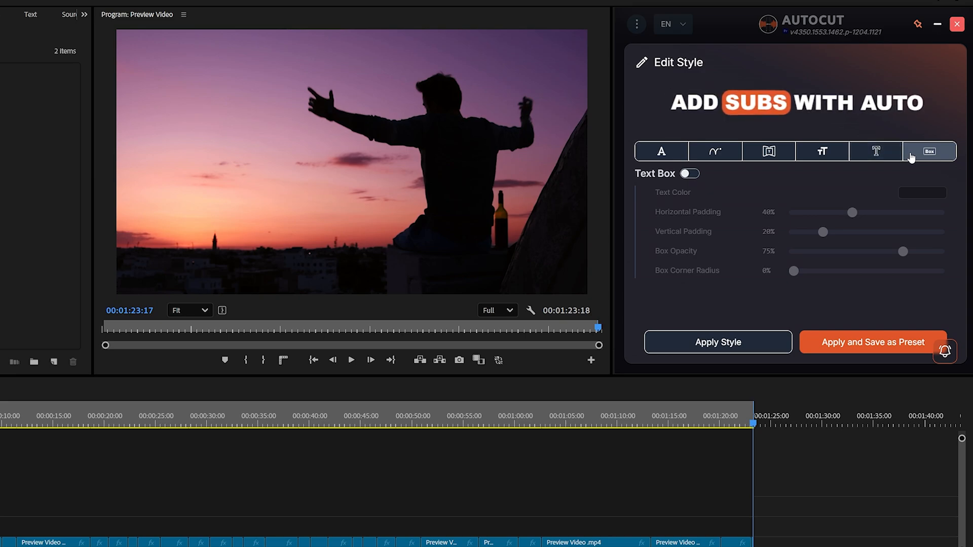
mouse_move(863, 345)
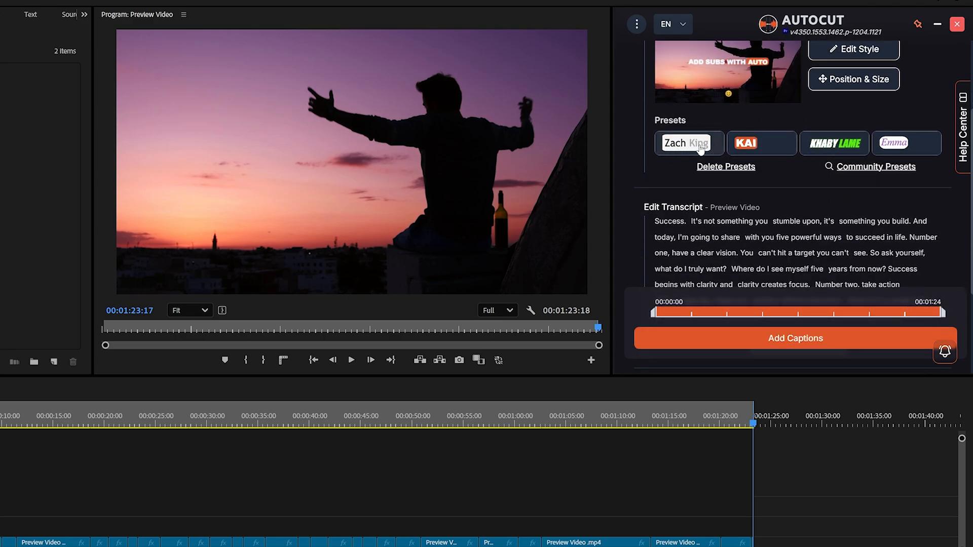
- Adjust caption position and size, then add the animated orange-highlight captions to the timeline
left_click(795, 338)
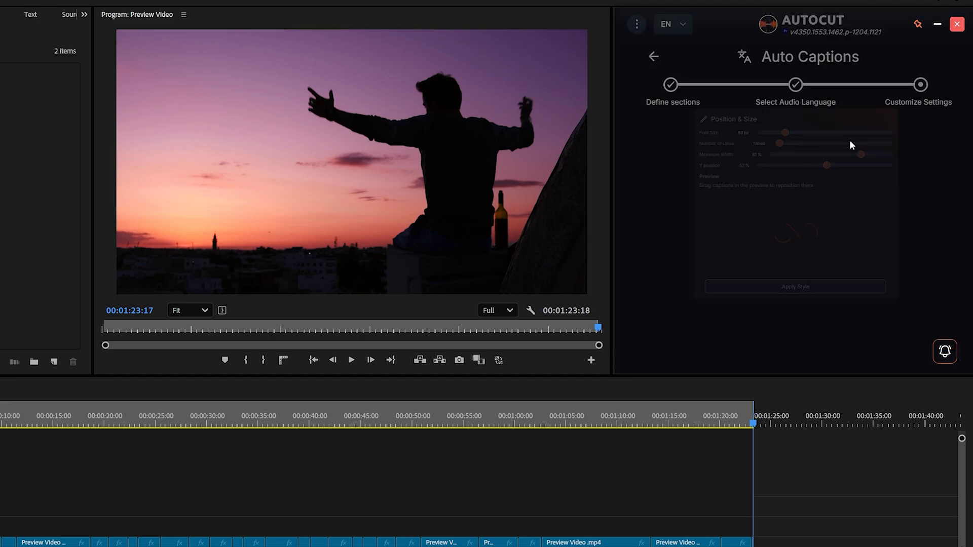
left_click_drag(784, 84, 808, 84)
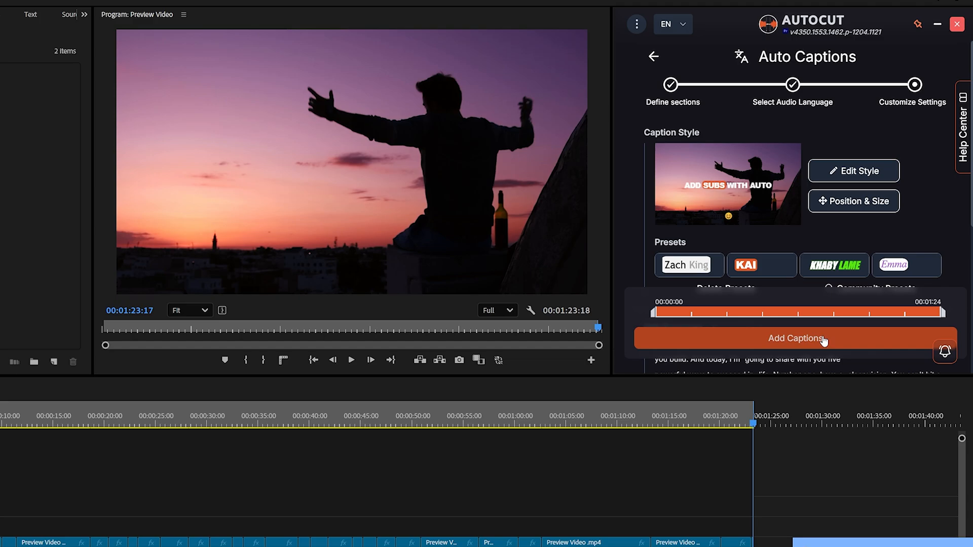
left_click(795, 339)
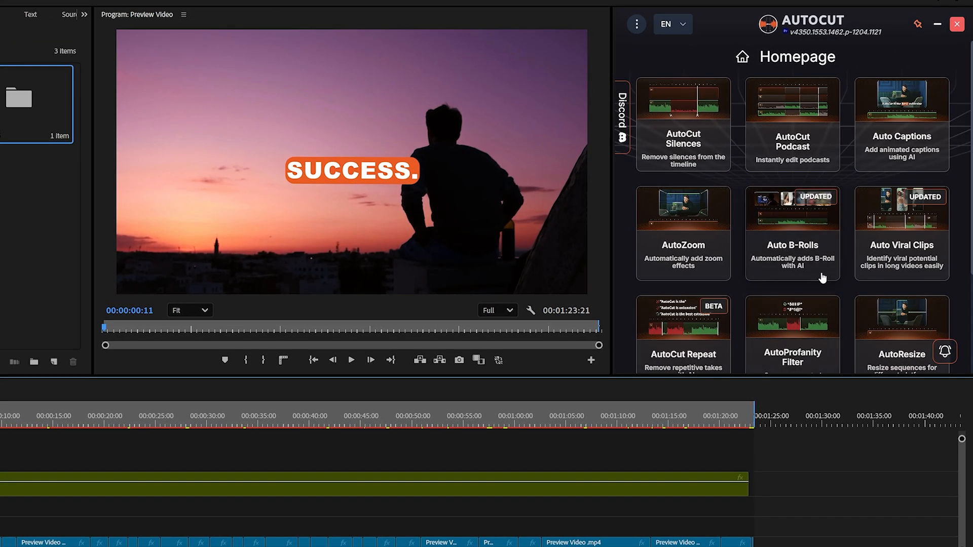
- Start Auto Viral Clips and validate the audio sections, keeping English and Transcript AI
left_click(902, 231)
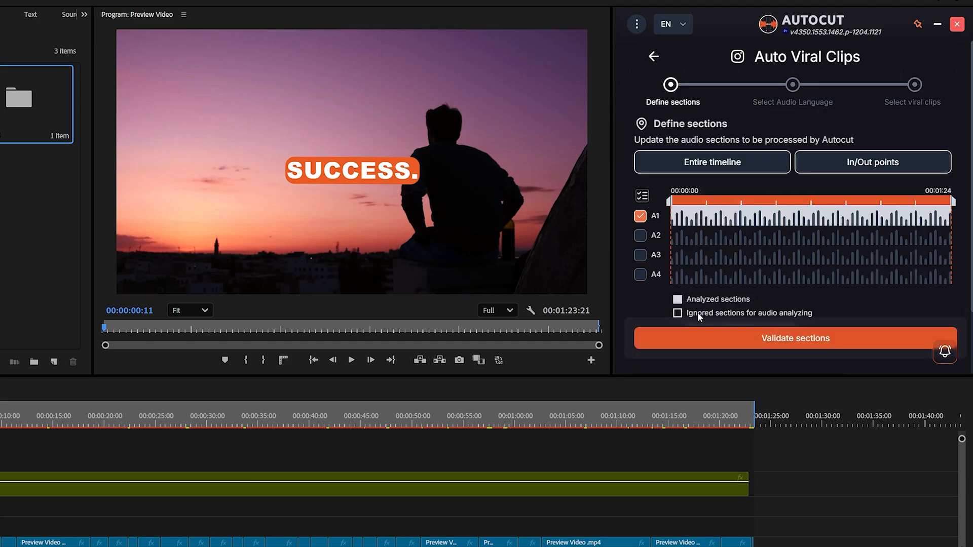
left_click(796, 339)
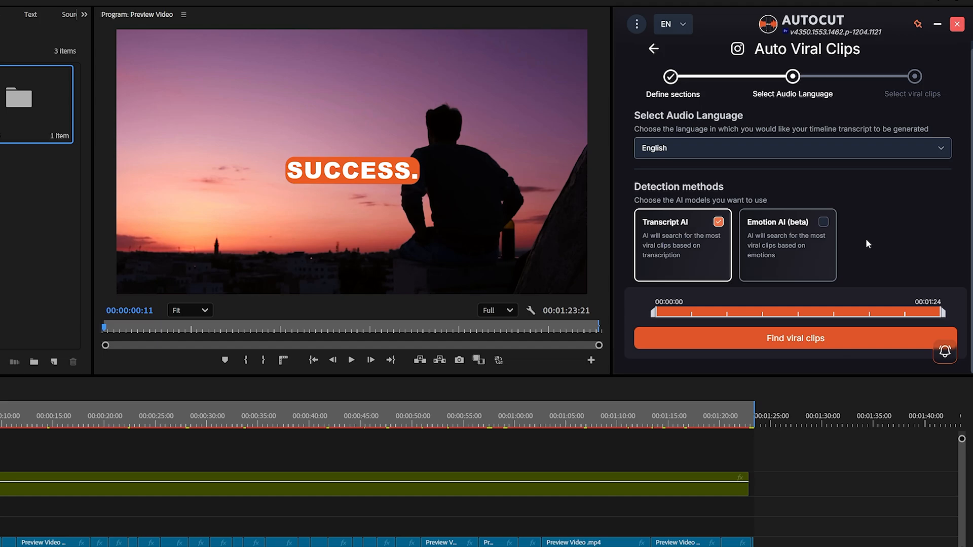
mouse_move(852, 345)
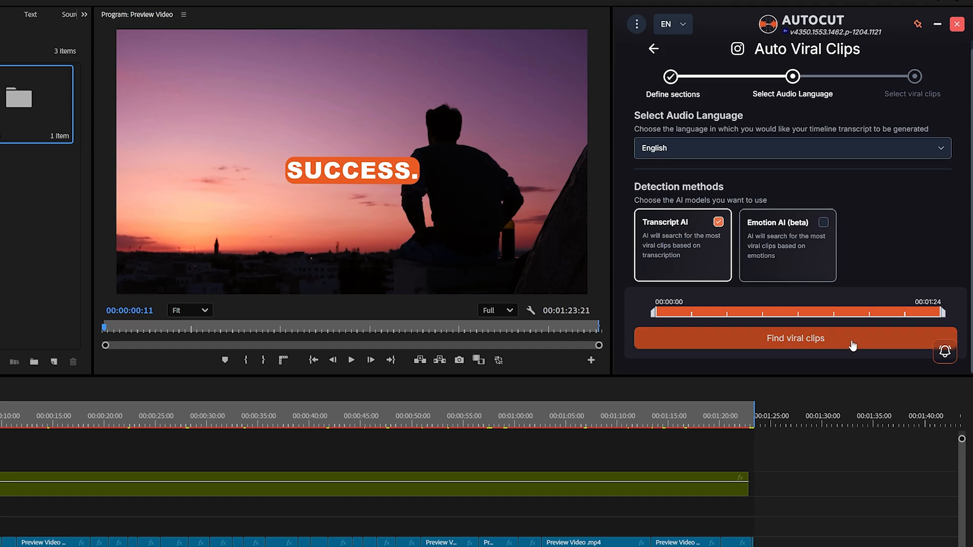
- Find viral clips, yielding The Path to Success at score 80, then return to the AutoCut homepage
left_click(794, 339)
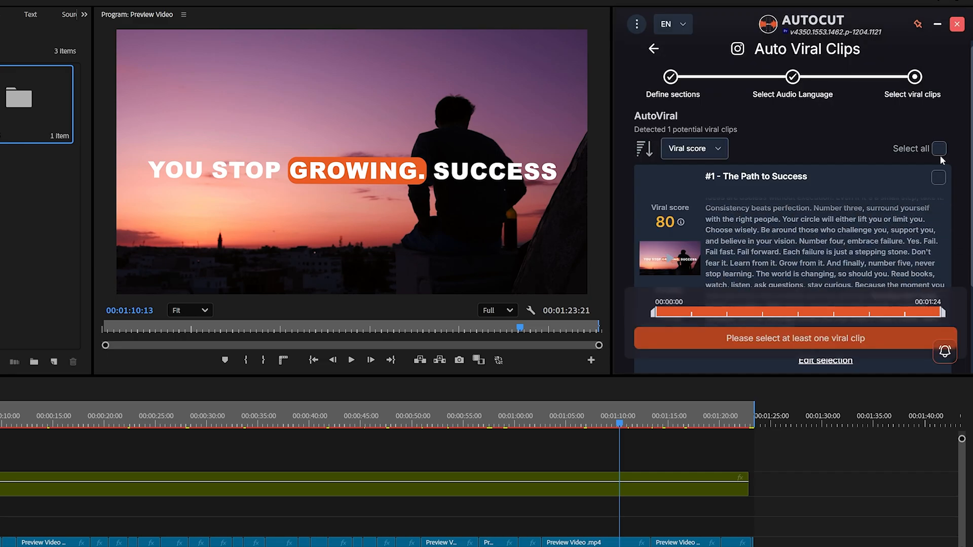
left_click(939, 148)
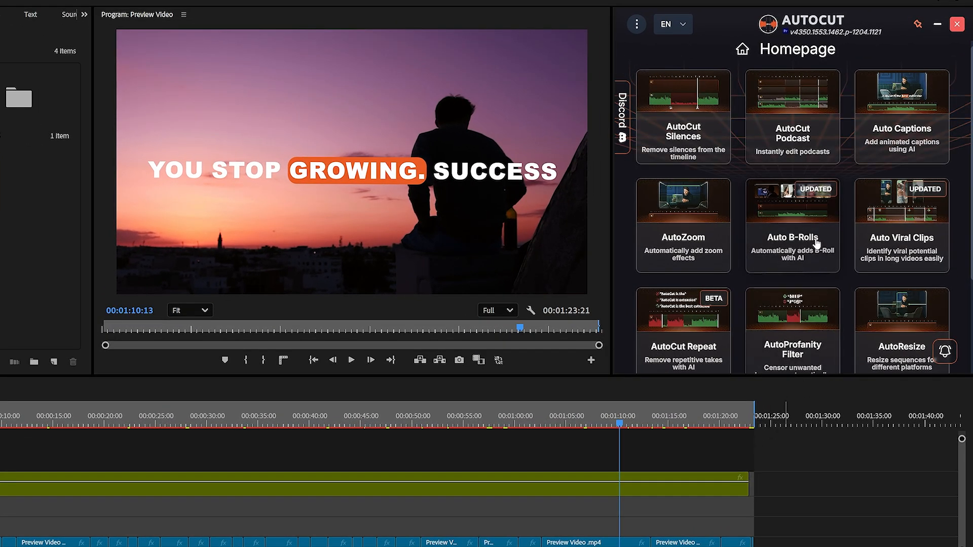
- Start Auto B-Rolls with tracks A1–A4 validated and English confirmed, reaching the selection step
left_click(793, 225)
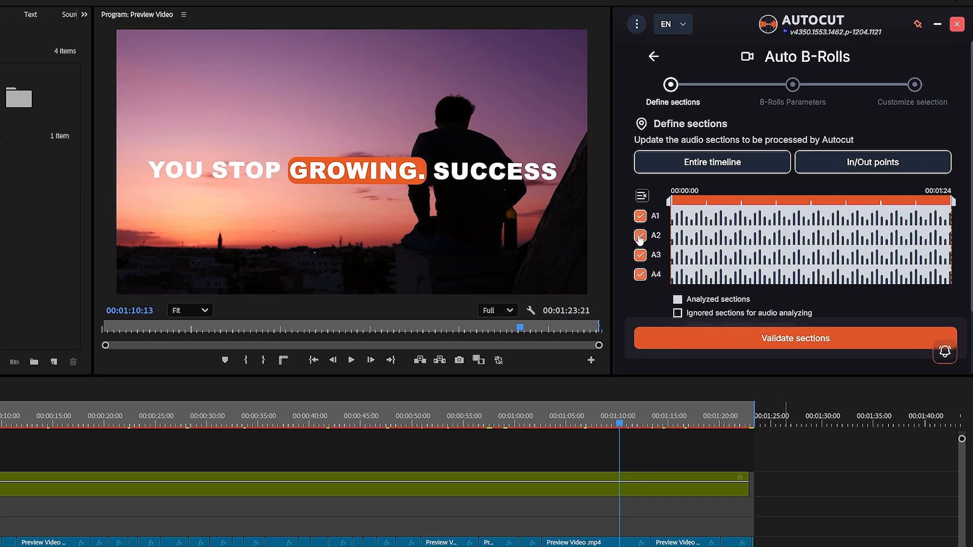
left_click(796, 339)
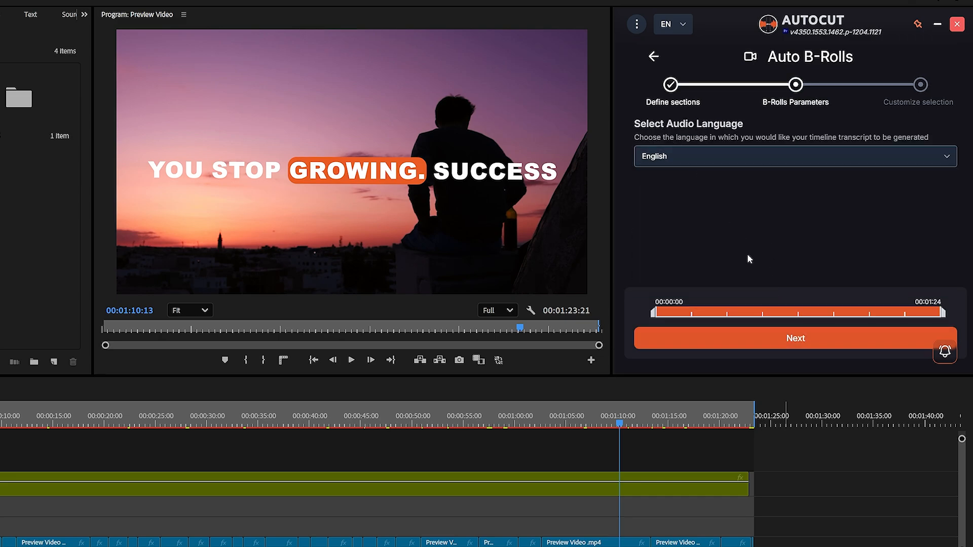
left_click(796, 339)
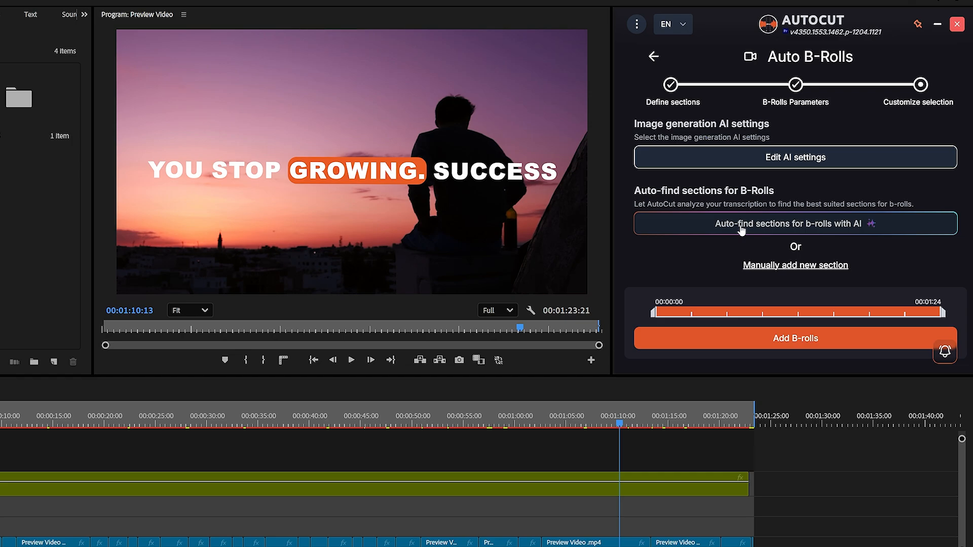
mouse_move(749, 227)
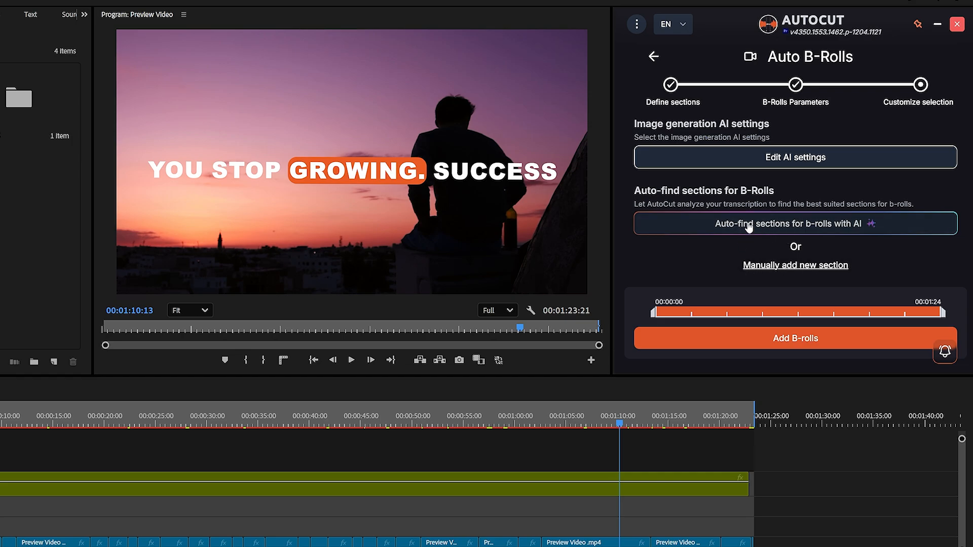
mouse_move(780, 168)
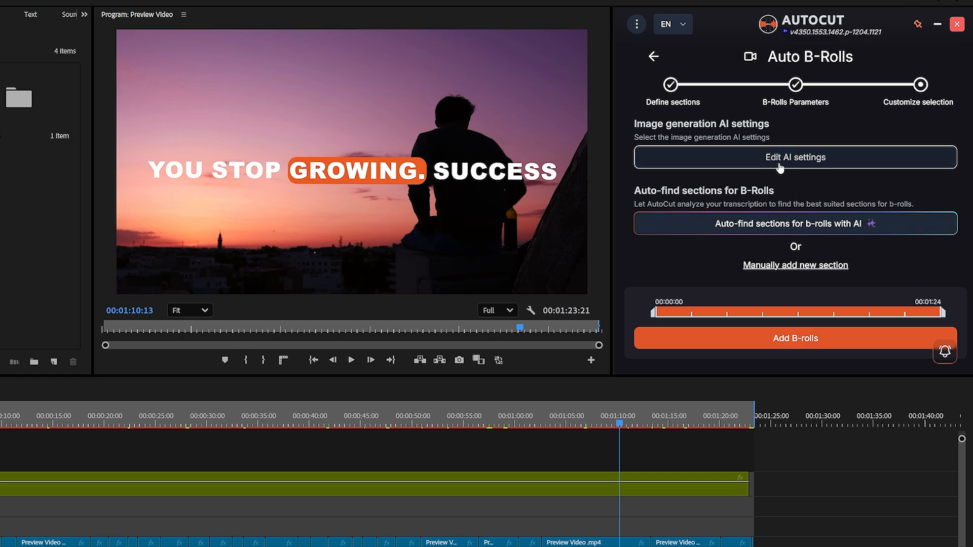
- Keep the photorealistic AI image settings and let AutoCut auto-find five B-roll sections in the transcript
left_click(795, 157)
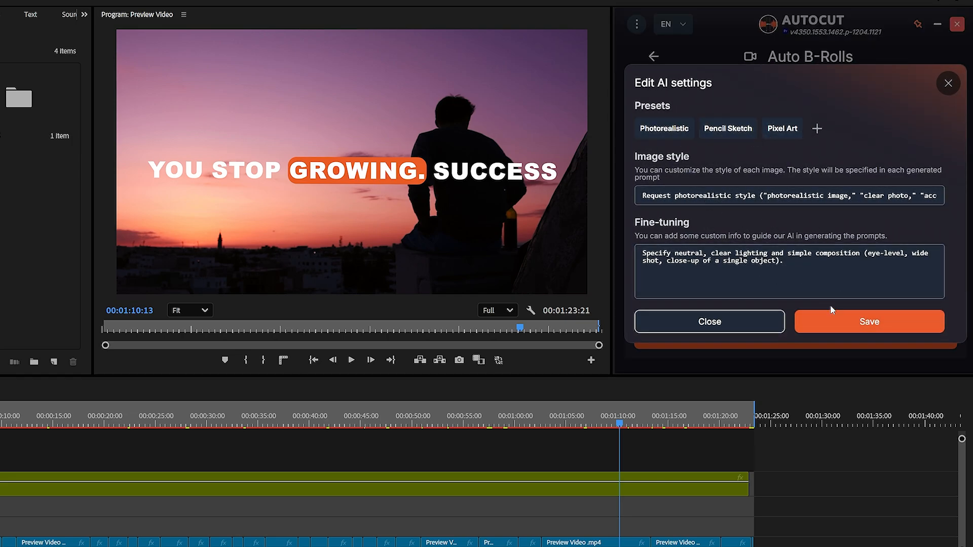
left_click(870, 321)
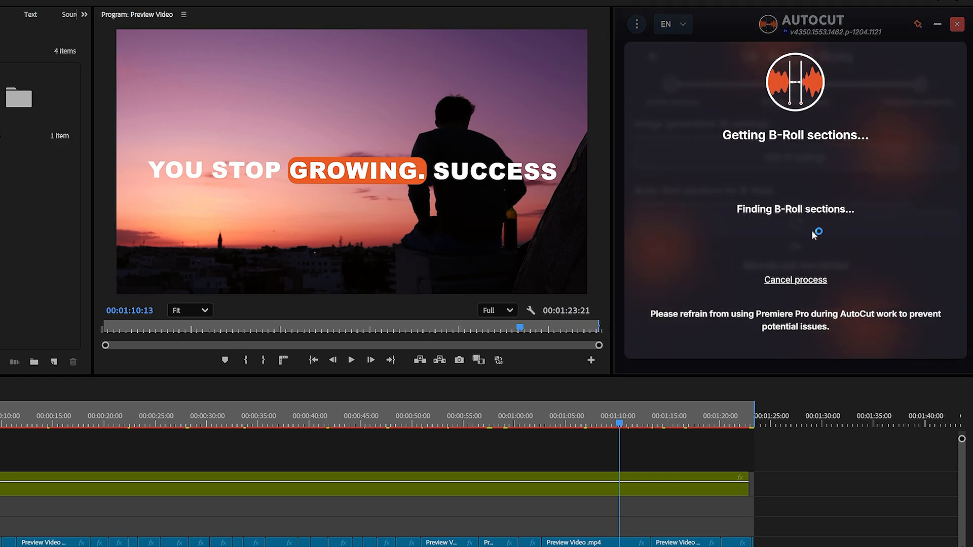
mouse_move(808, 240)
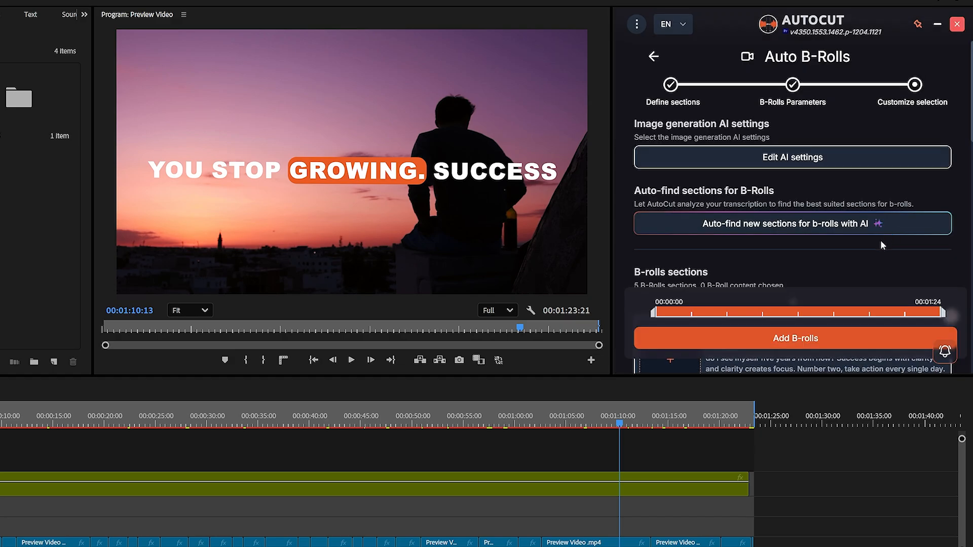
scroll("down", 3)
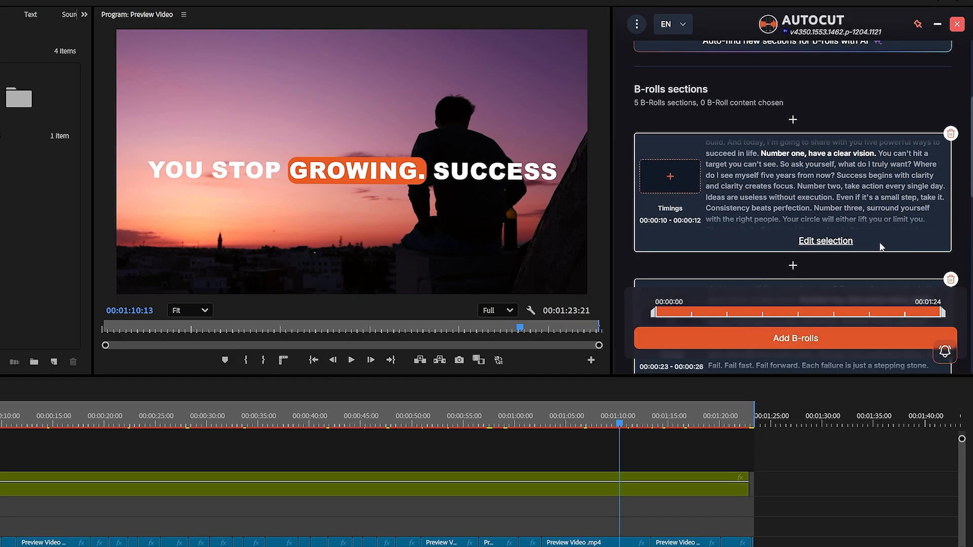
mouse_move(774, 162)
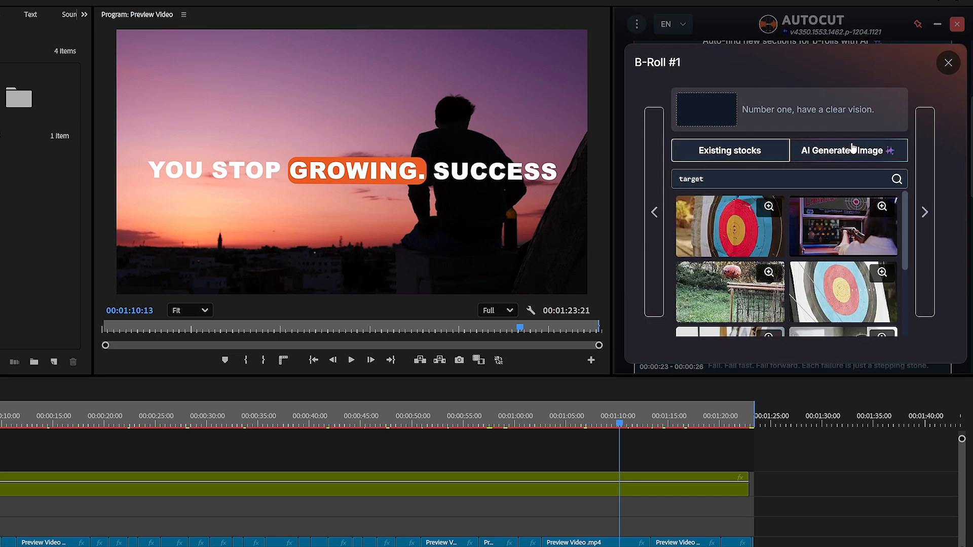
- Compare the AI-generated image and stock video options for a section, then add the five B-rolls above the captions
left_click(848, 150)
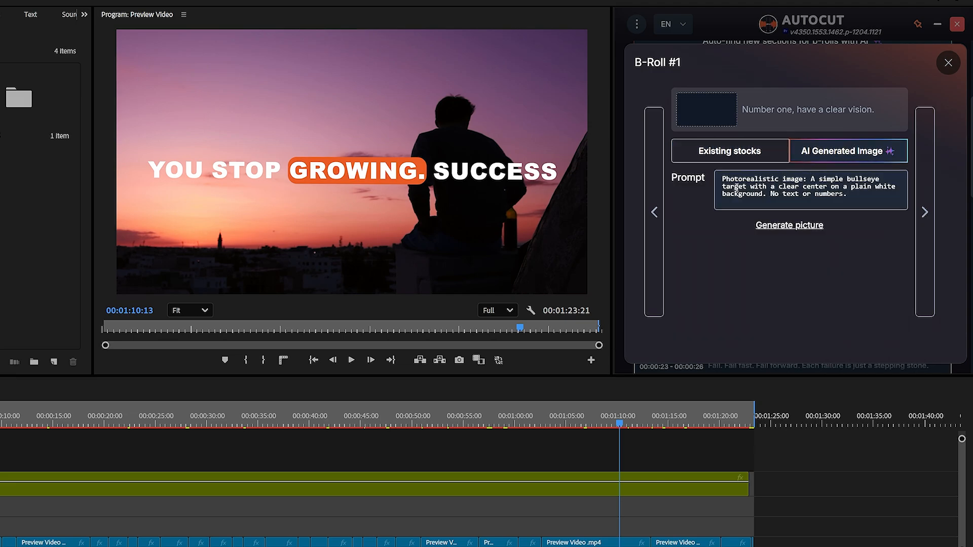
left_click(730, 150)
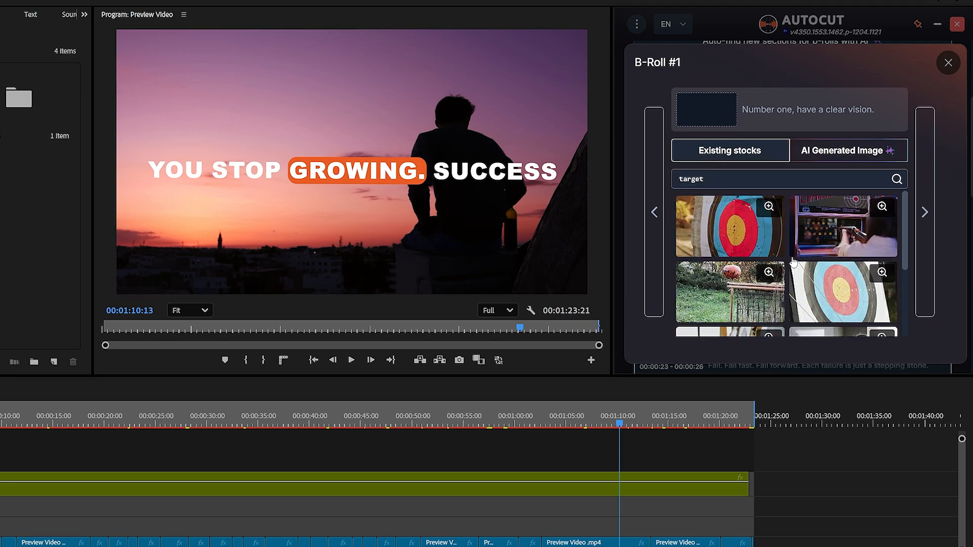
scroll("down", 3)
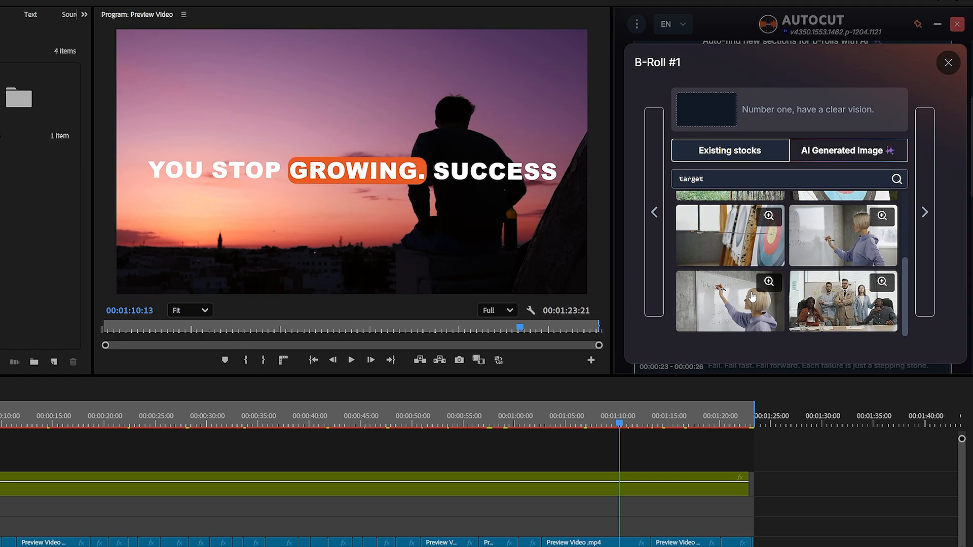
left_click(949, 63)
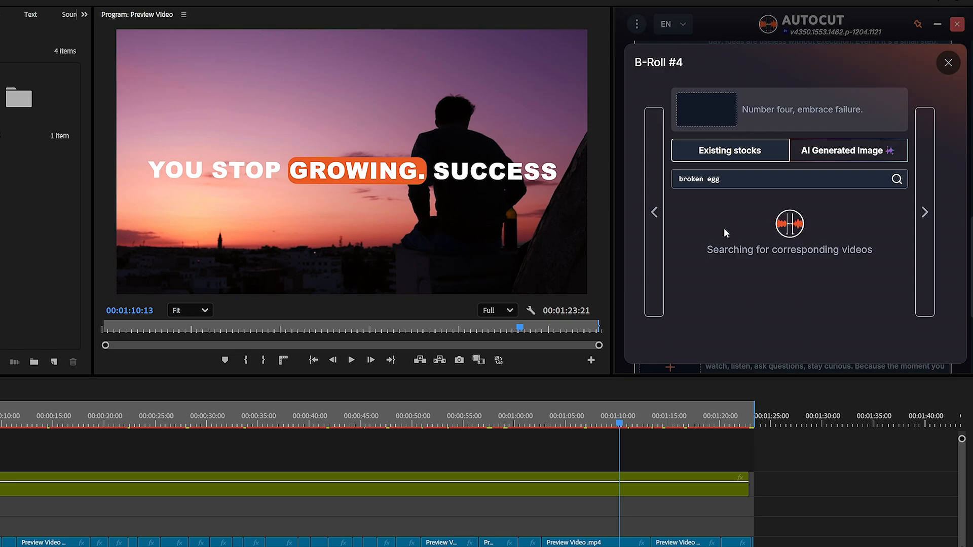
left_click(924, 212)
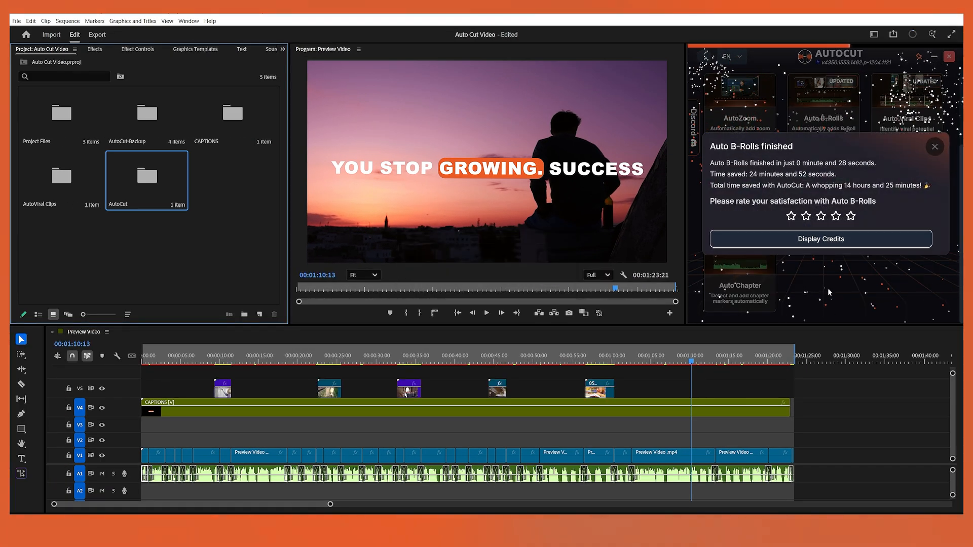
- Dismiss the Auto B-Rolls finished notice to return to the AutoCut homepage
left_click(935, 146)
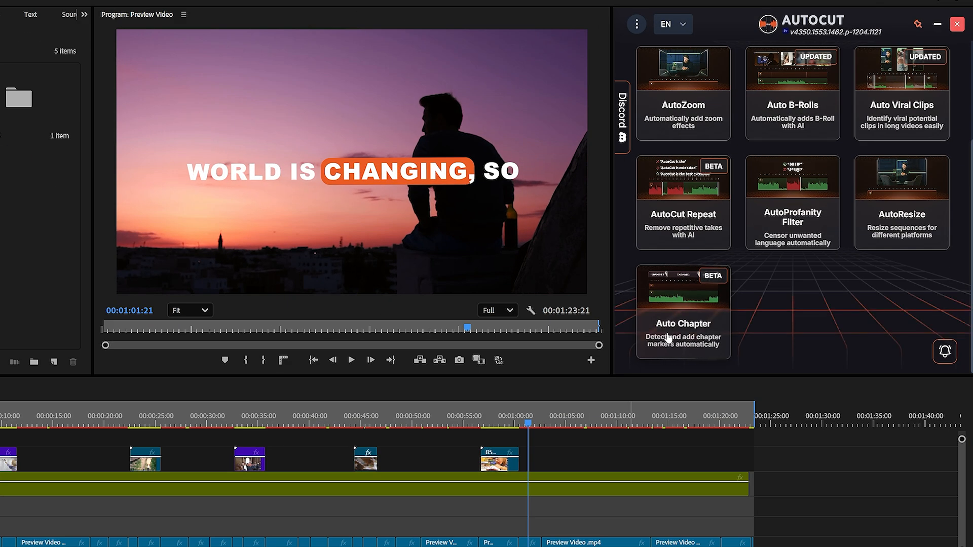
mouse_move(671, 339)
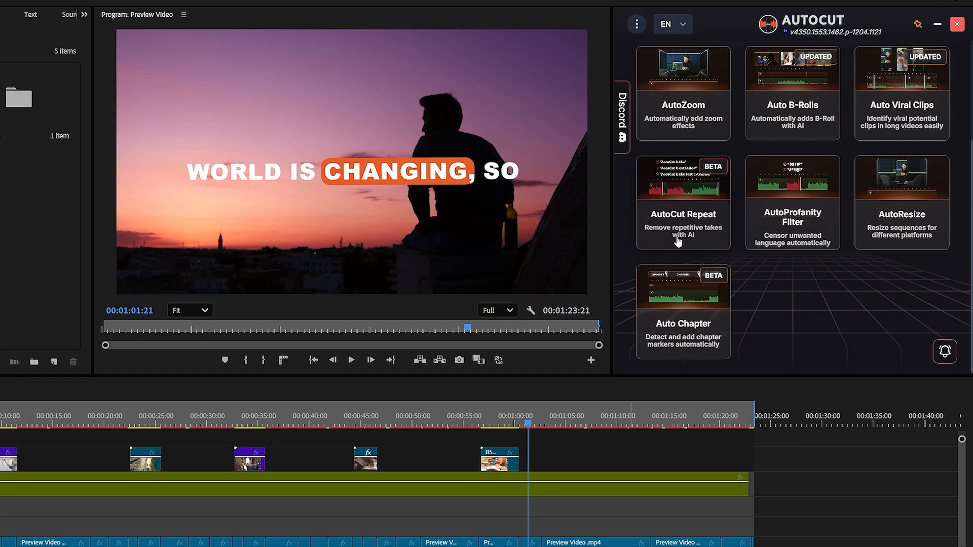
mouse_move(695, 239)
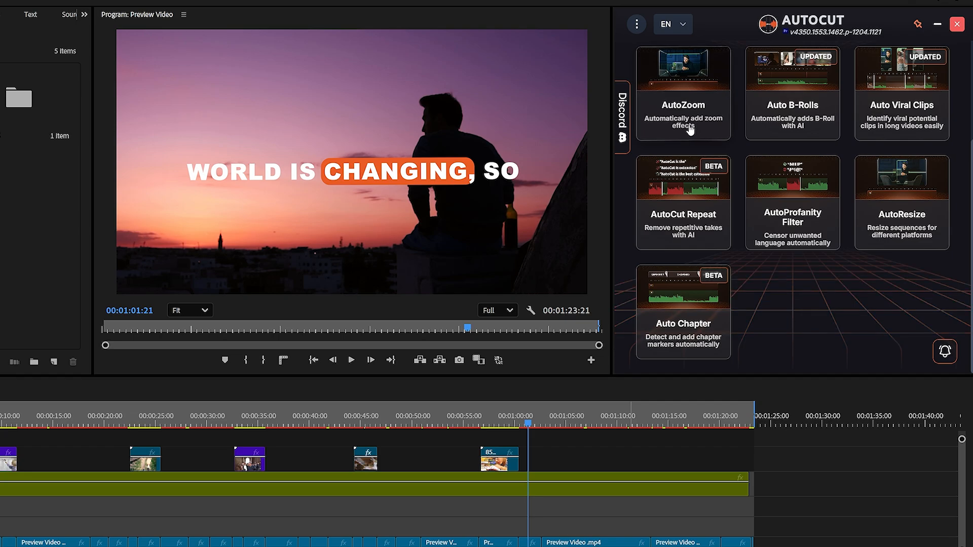
mouse_move(695, 133)
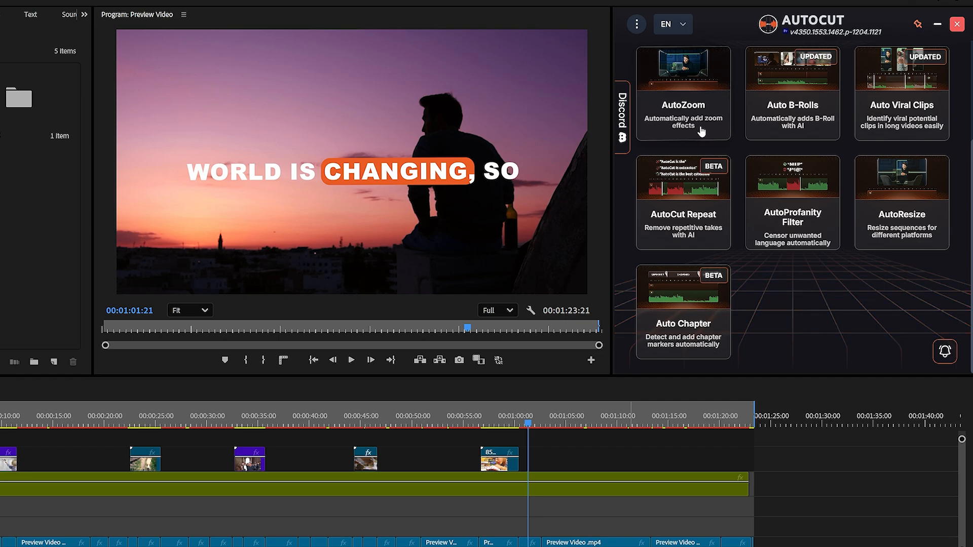